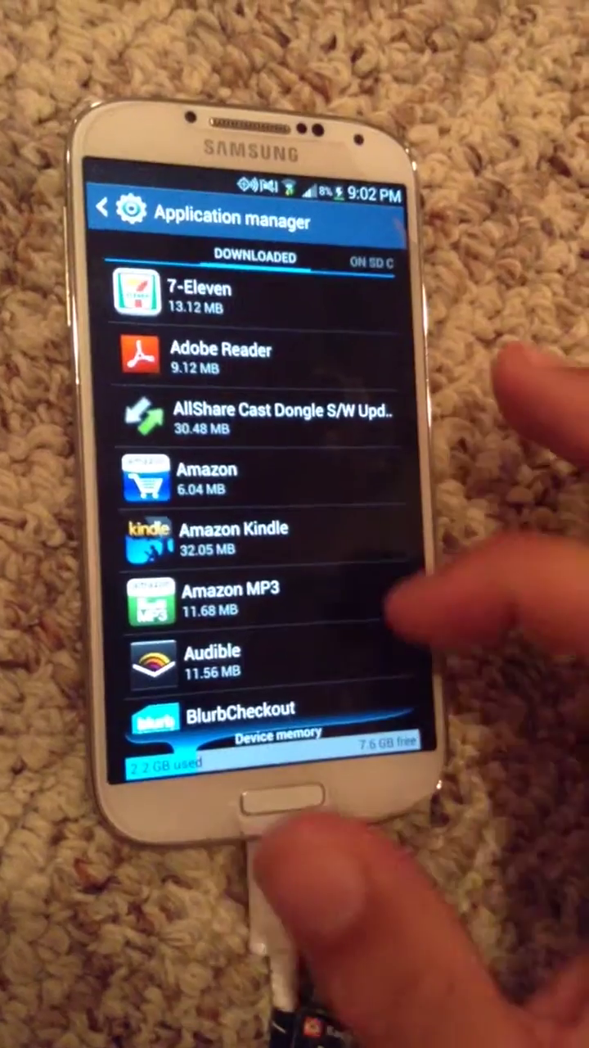
Scroll the Downloaded app list until the Google apps, including Maps, come into view.
scroll(down, 3)
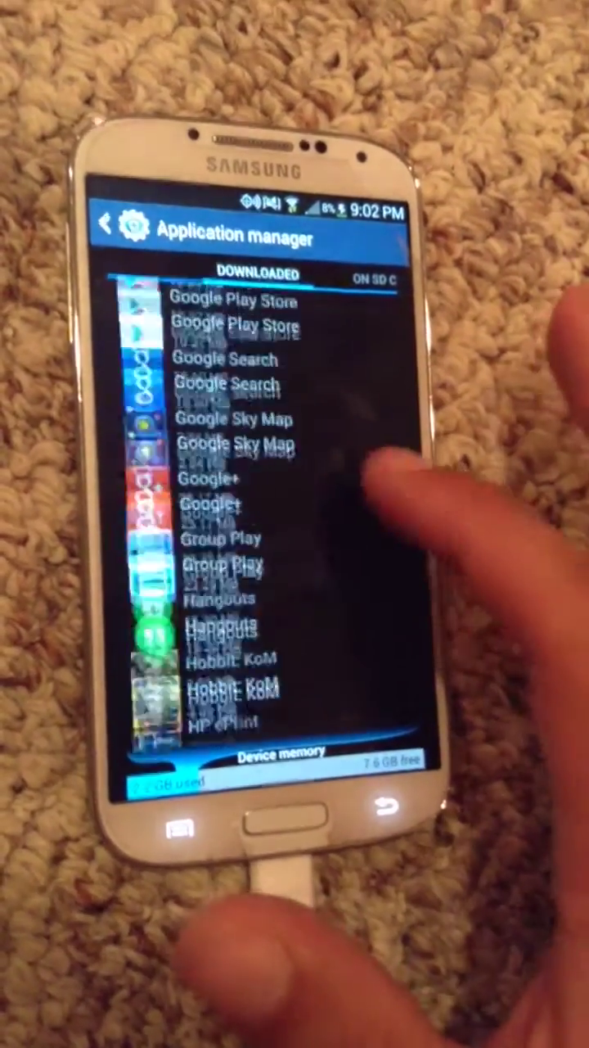
scroll(down, 3)
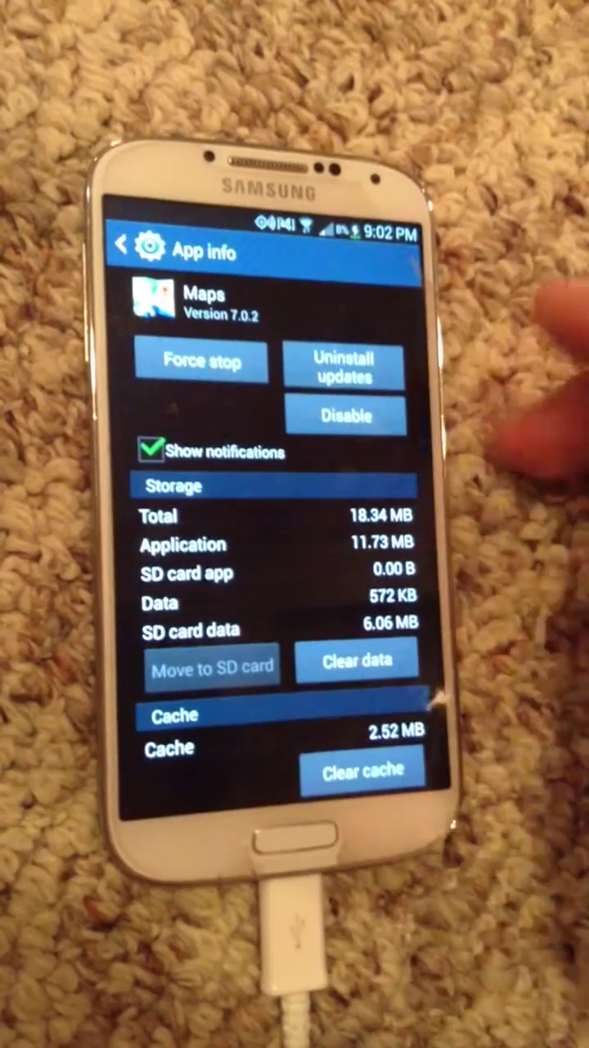
Uninstall the Maps 7.0.2 updates, confirming both warnings to restore the factory version.
click(344, 368)
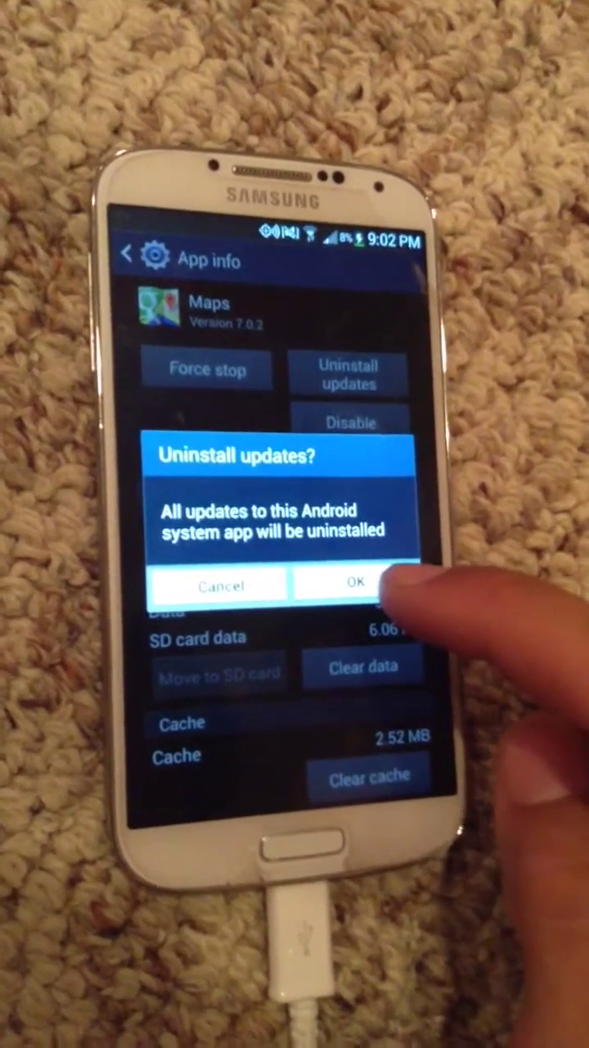
click(352, 586)
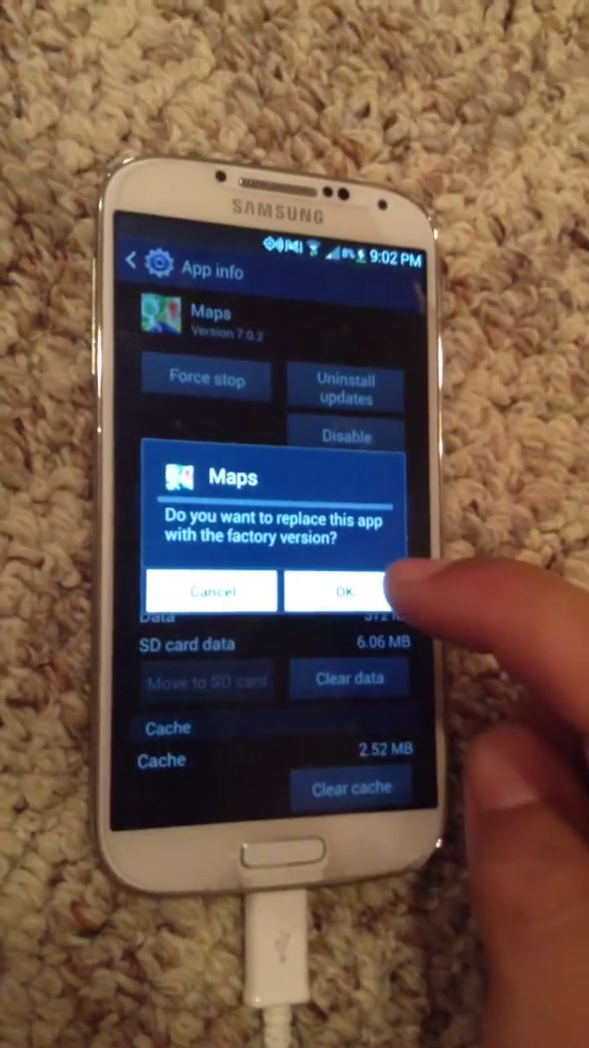
click(345, 591)
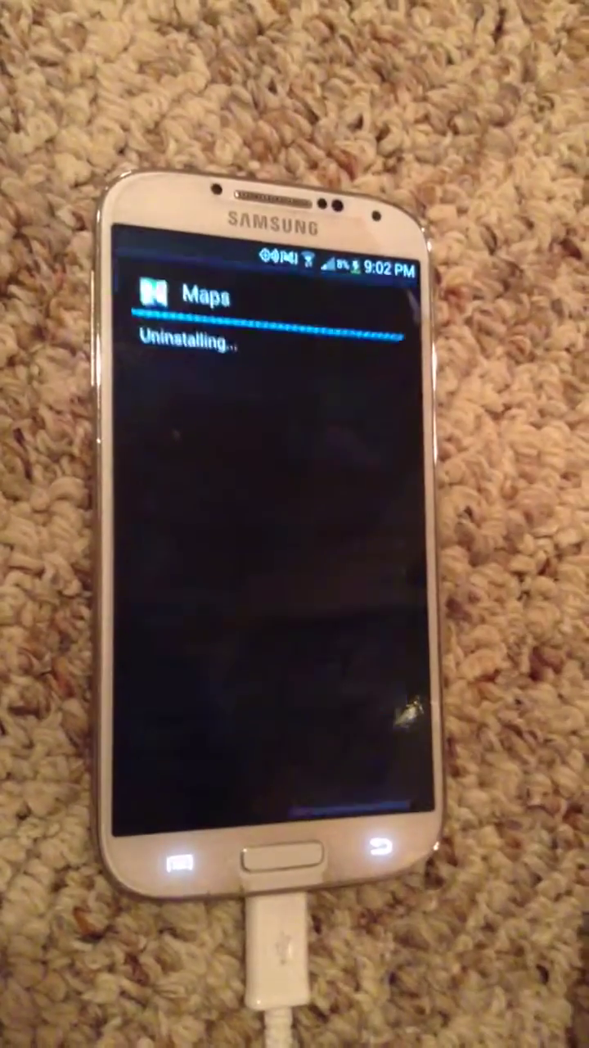